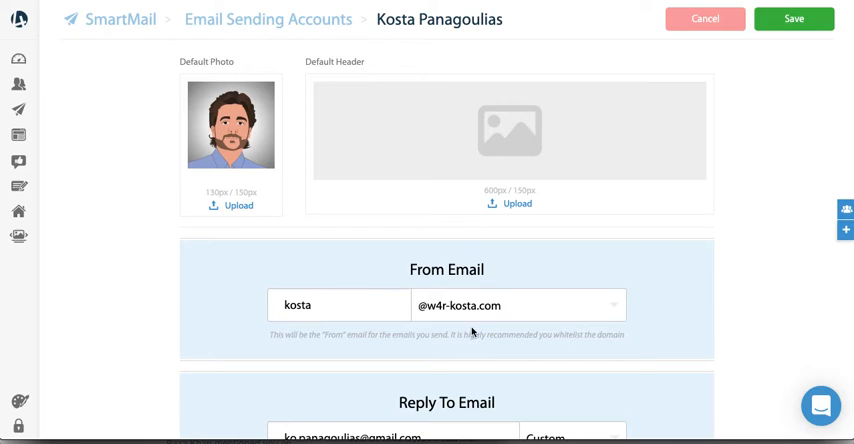
mouse_move(460, 234)
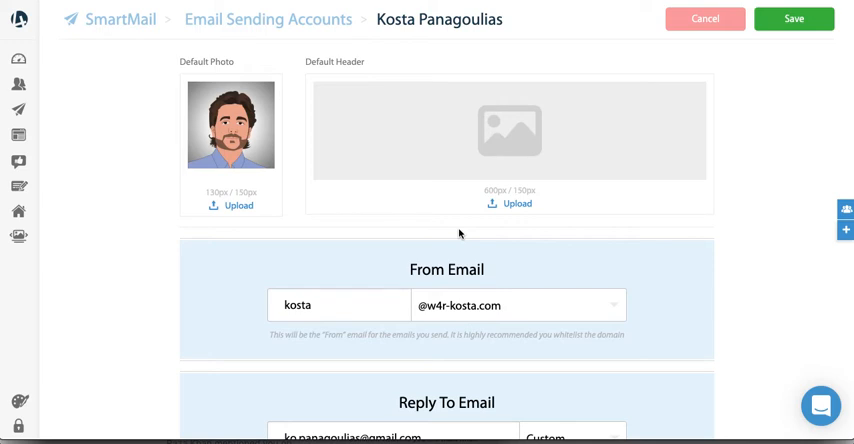
mouse_move(576, 198)
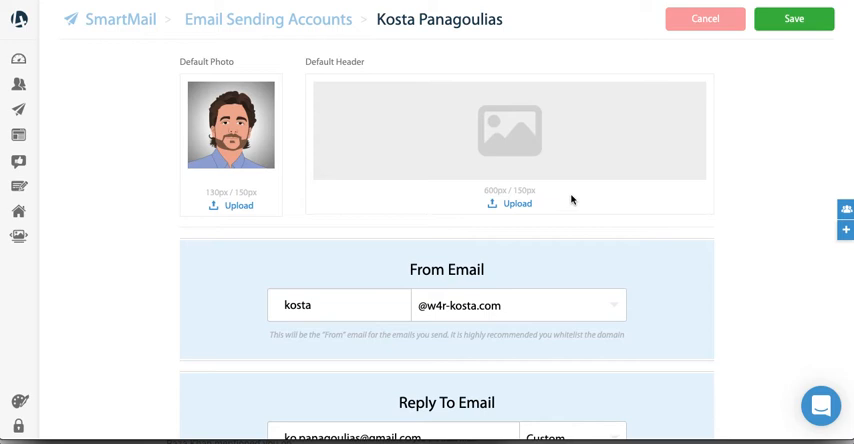
Set the From Email name to info/kosta on the w4r-kosta.com domain.
double_click(426, 270)
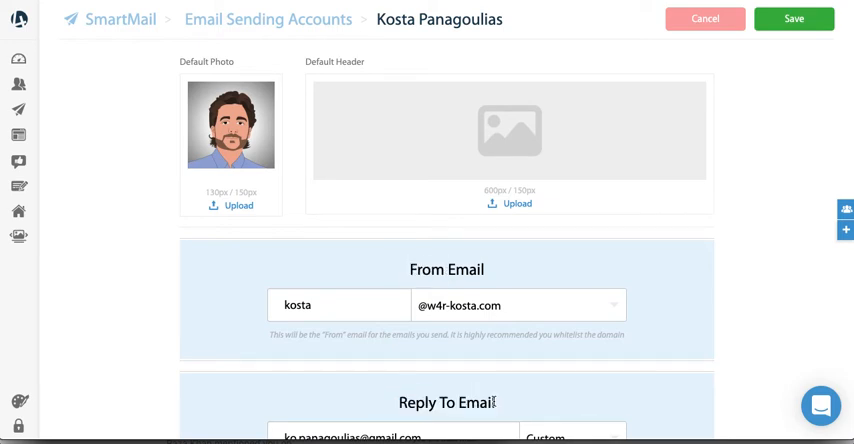
scroll(down, 3)
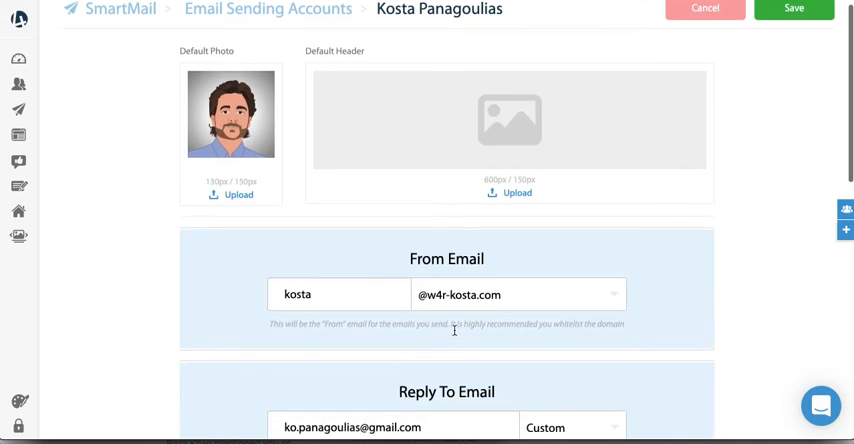
double_click(446, 268)
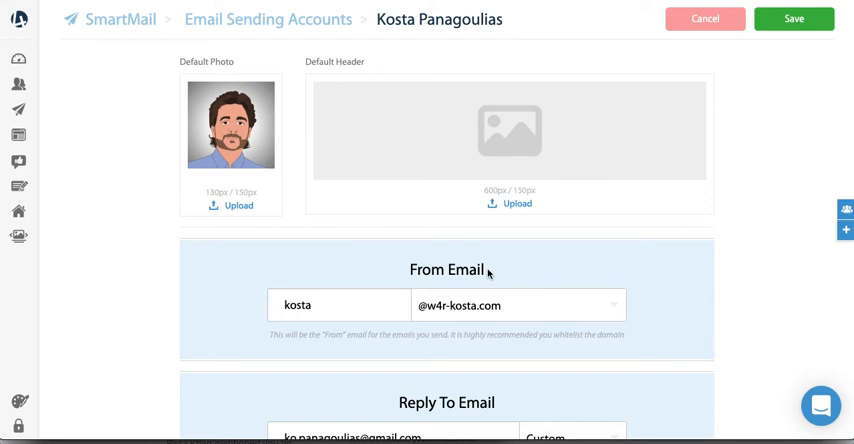
mouse_move(488, 268)
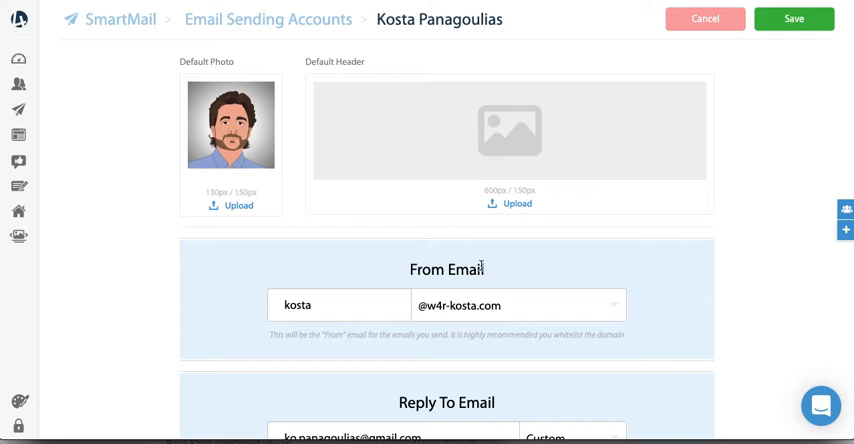
mouse_move(462, 268)
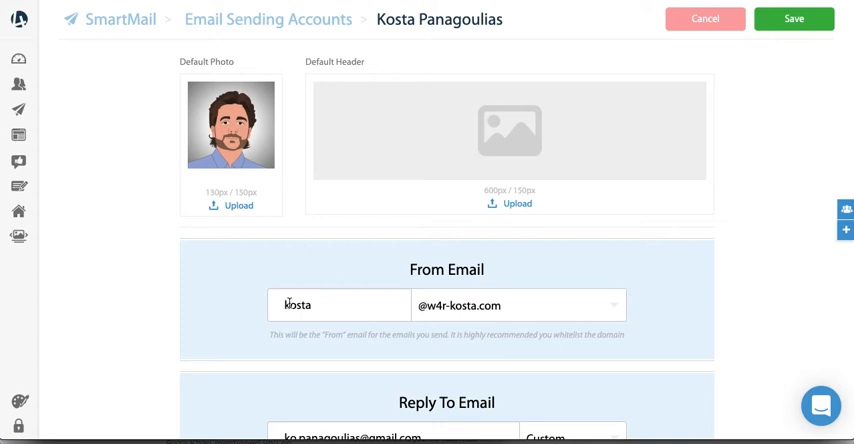
mouse_move(240, 312)
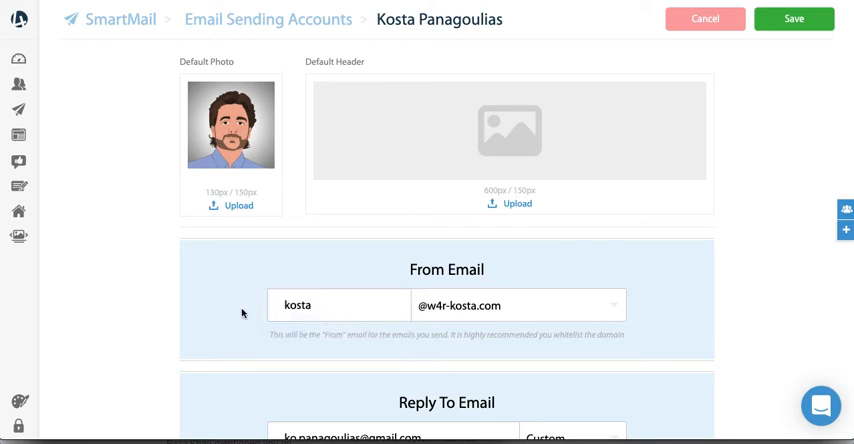
mouse_move(572, 304)
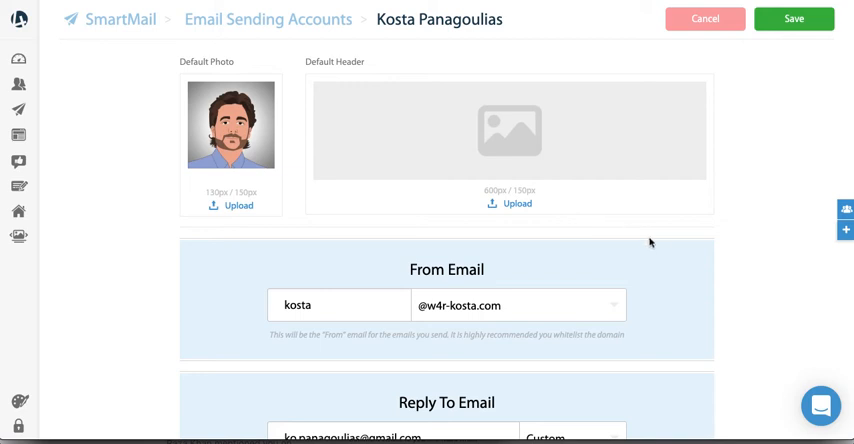
mouse_move(642, 264)
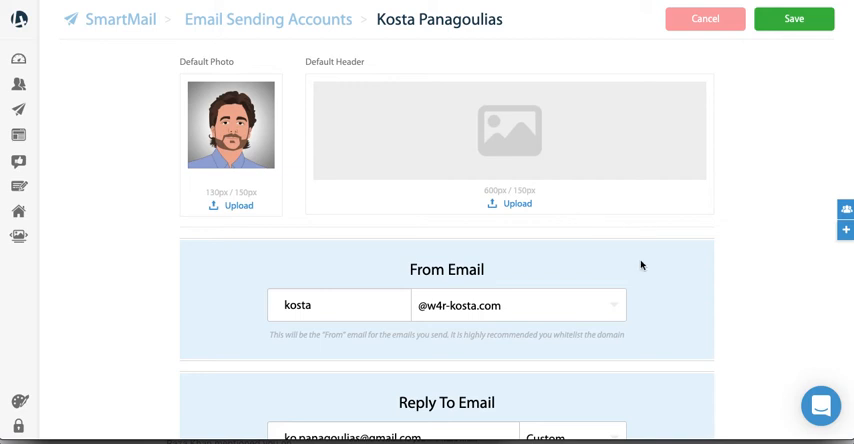
mouse_move(518, 286)
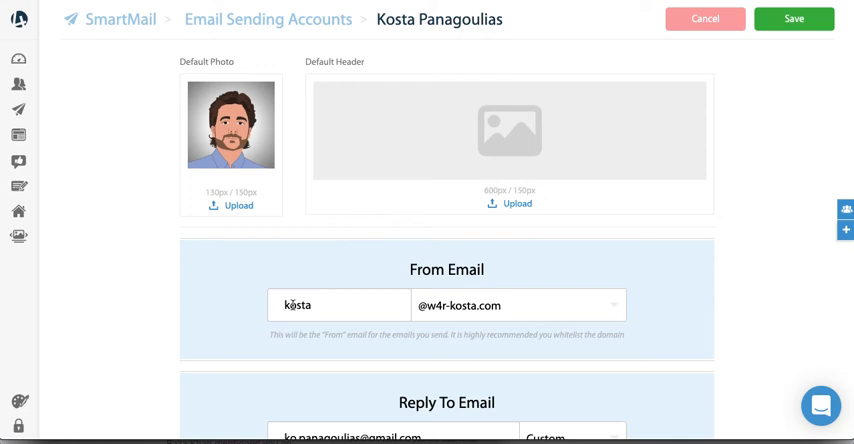
mouse_move(304, 304)
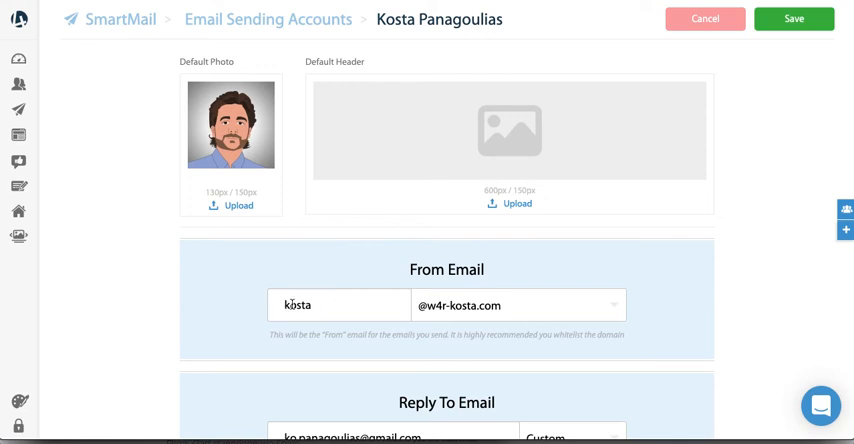
click(344, 306)
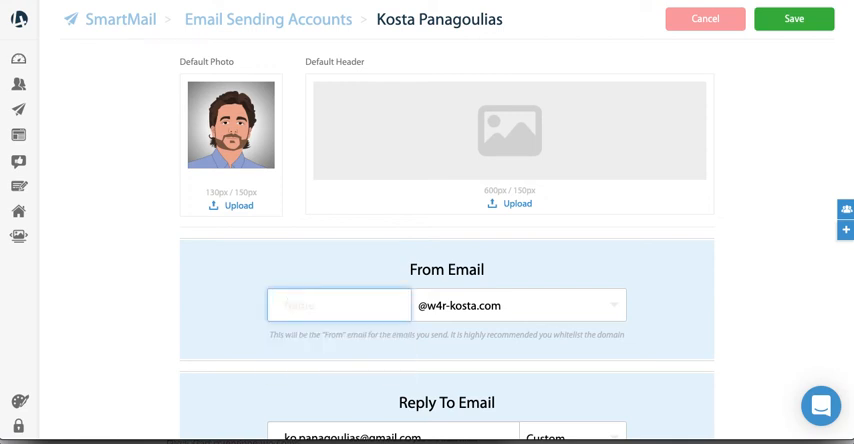
text(info)
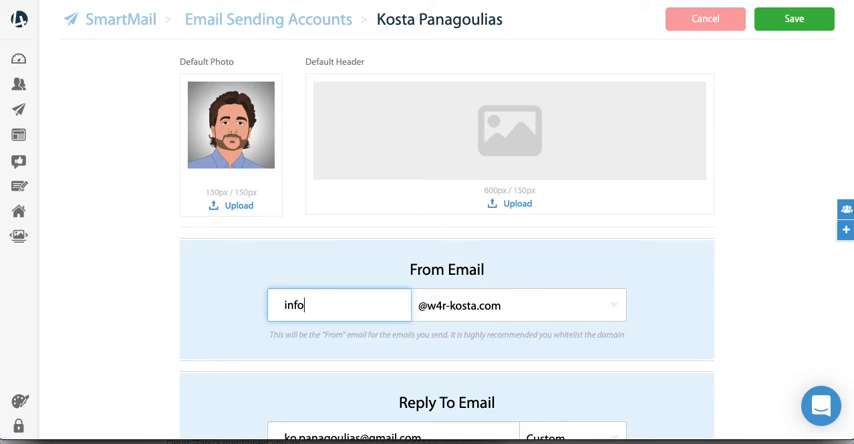
text(kosta)
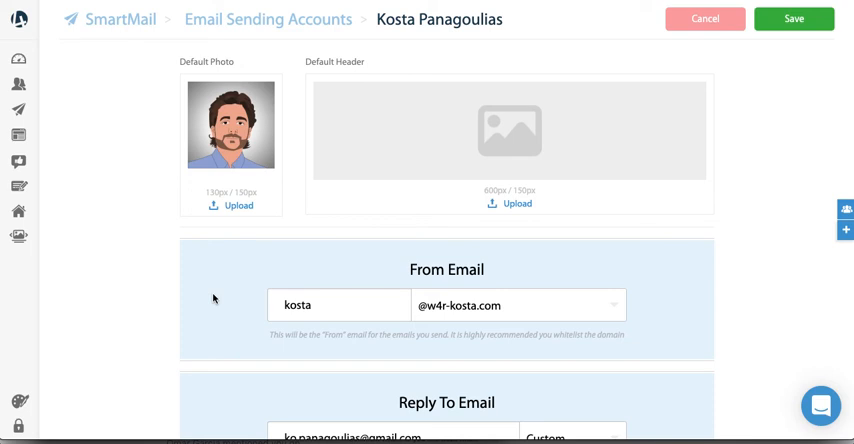
mouse_move(200, 288)
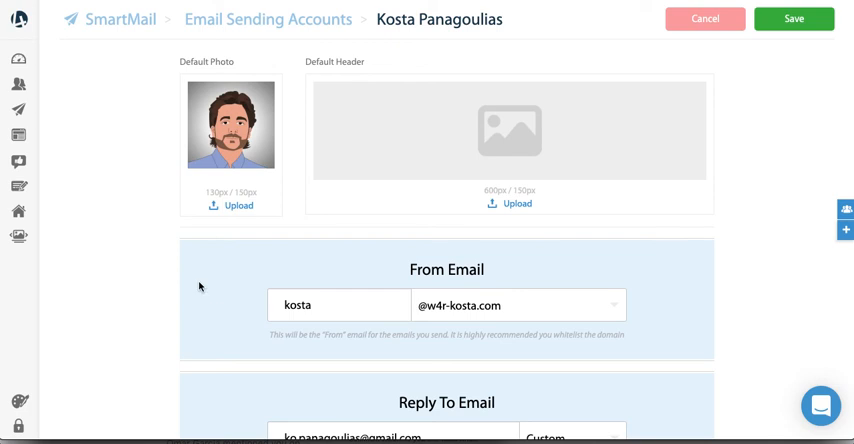
scroll(down, 3)
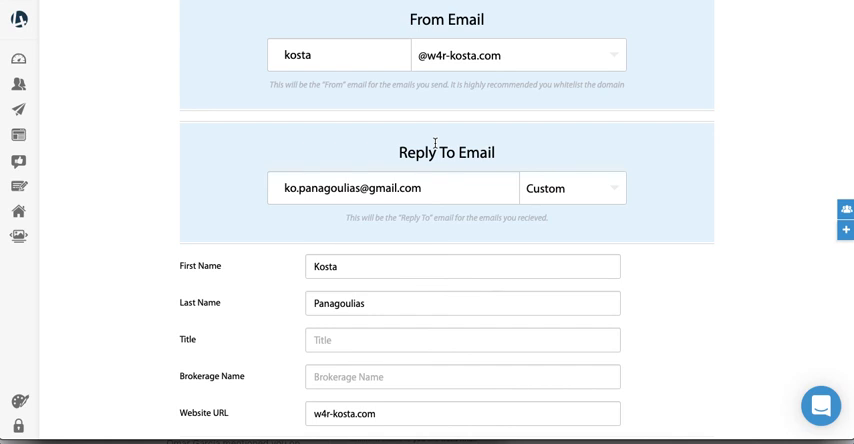
mouse_move(564, 172)
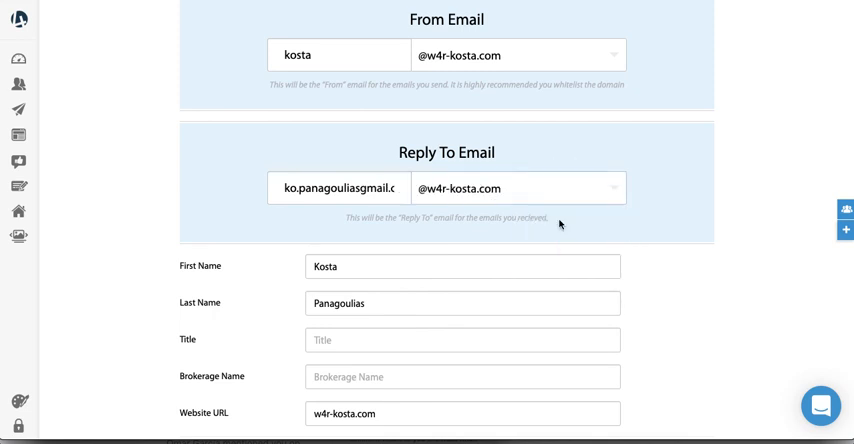
text(kosta)
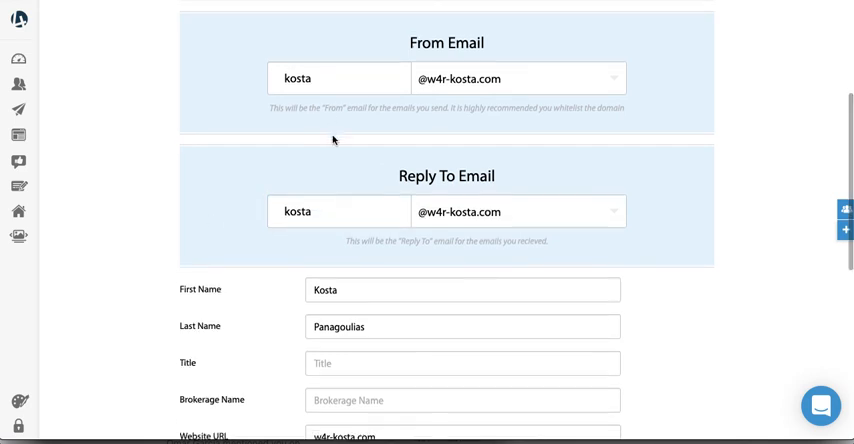
click(610, 172)
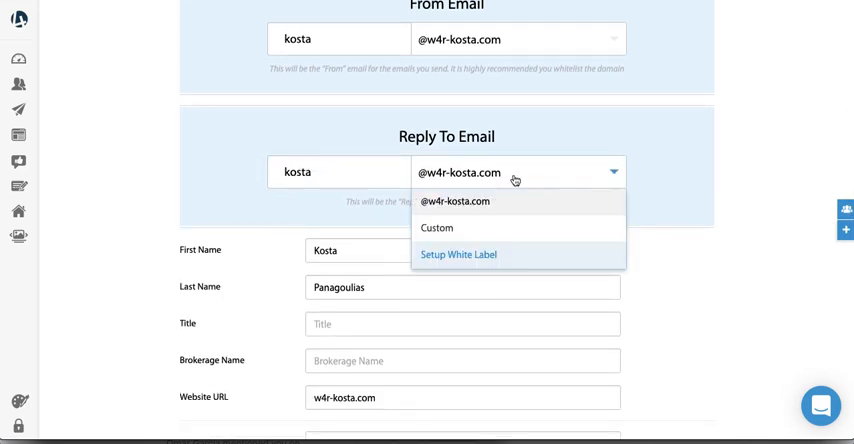
click(436, 228)
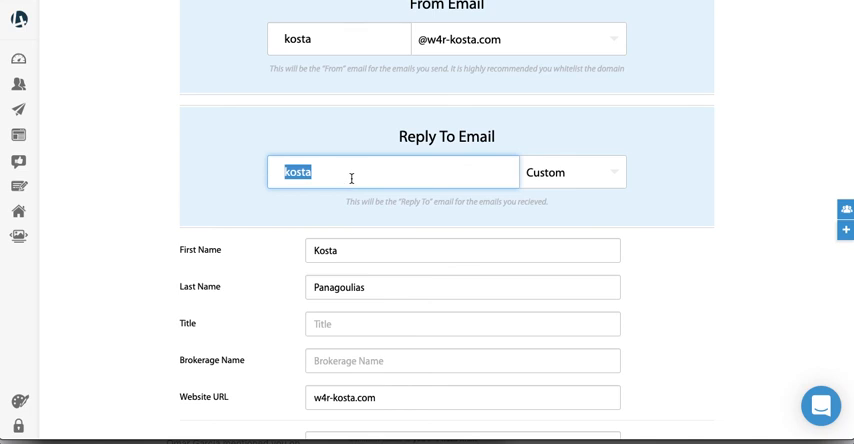
text(gmail.com)
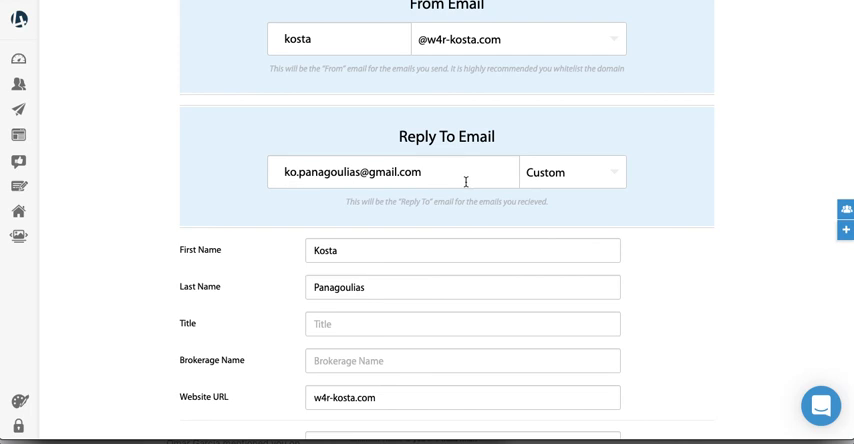
mouse_move(572, 164)
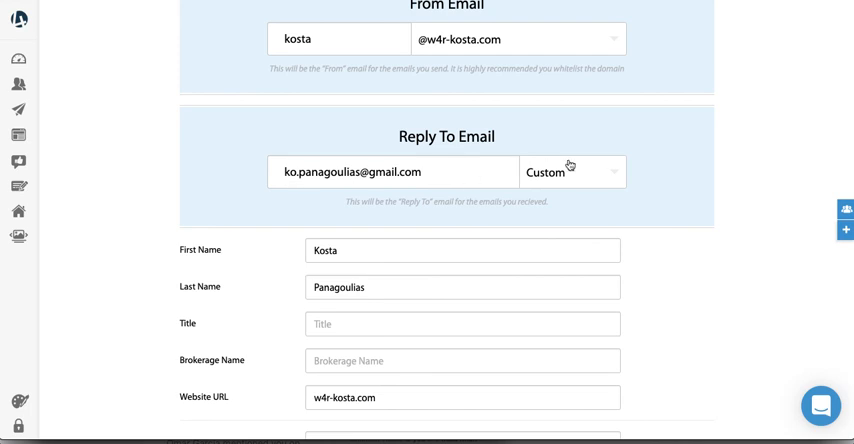
scroll(down, 3)
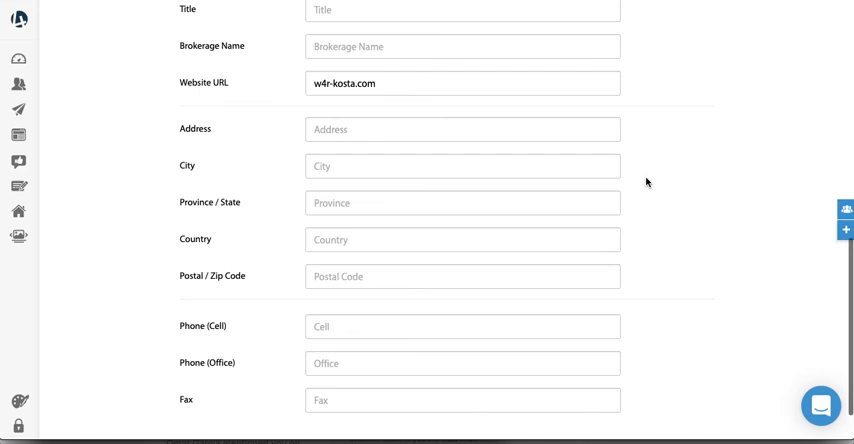
scroll(down, 3)
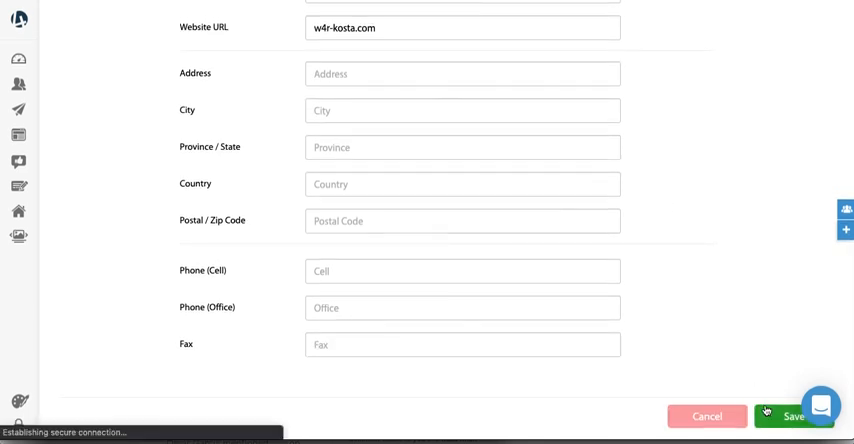